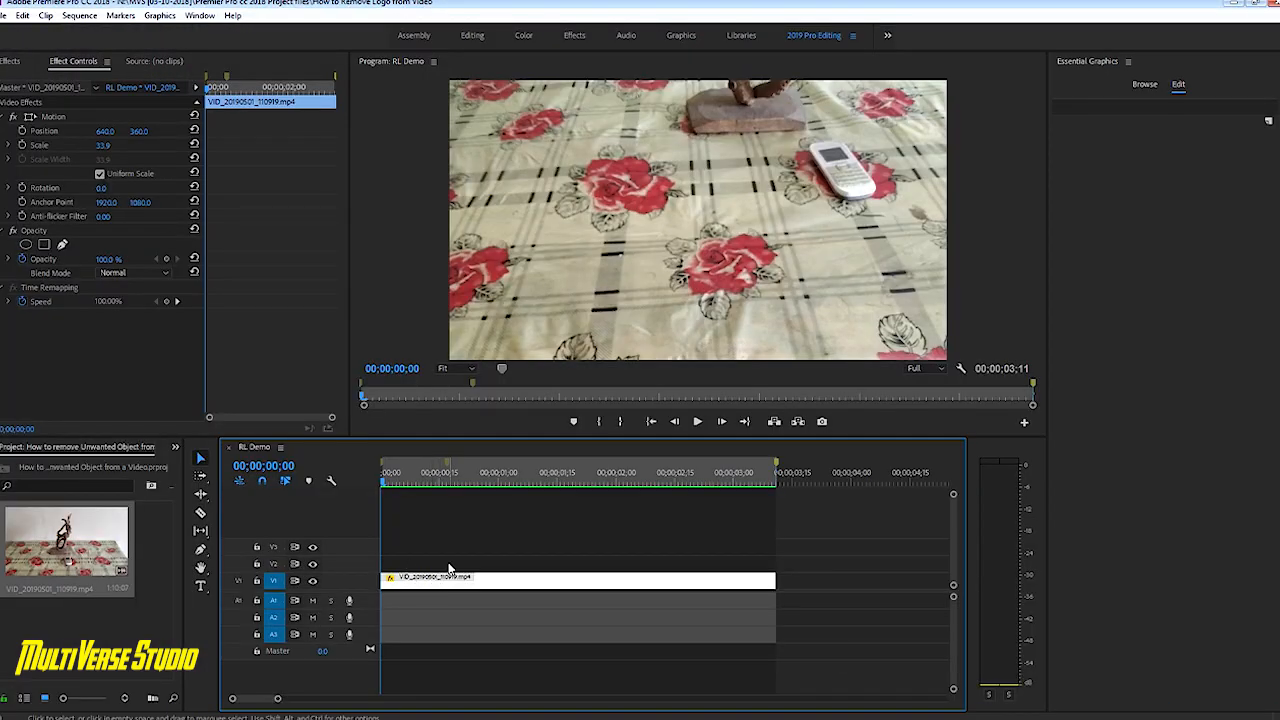
mouse_move(490, 578)
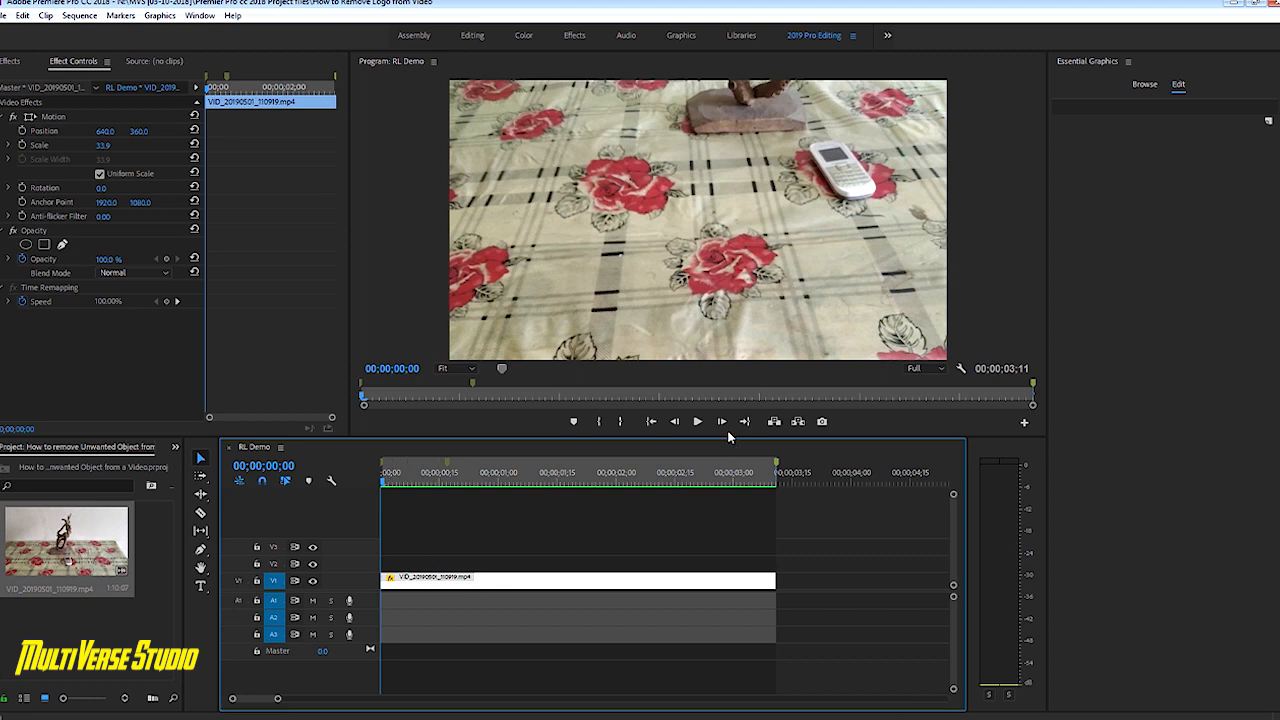
Step: Alt-drag the tablecloth clip from V1 up to V2 to create a duplicate
left_click(698, 421)
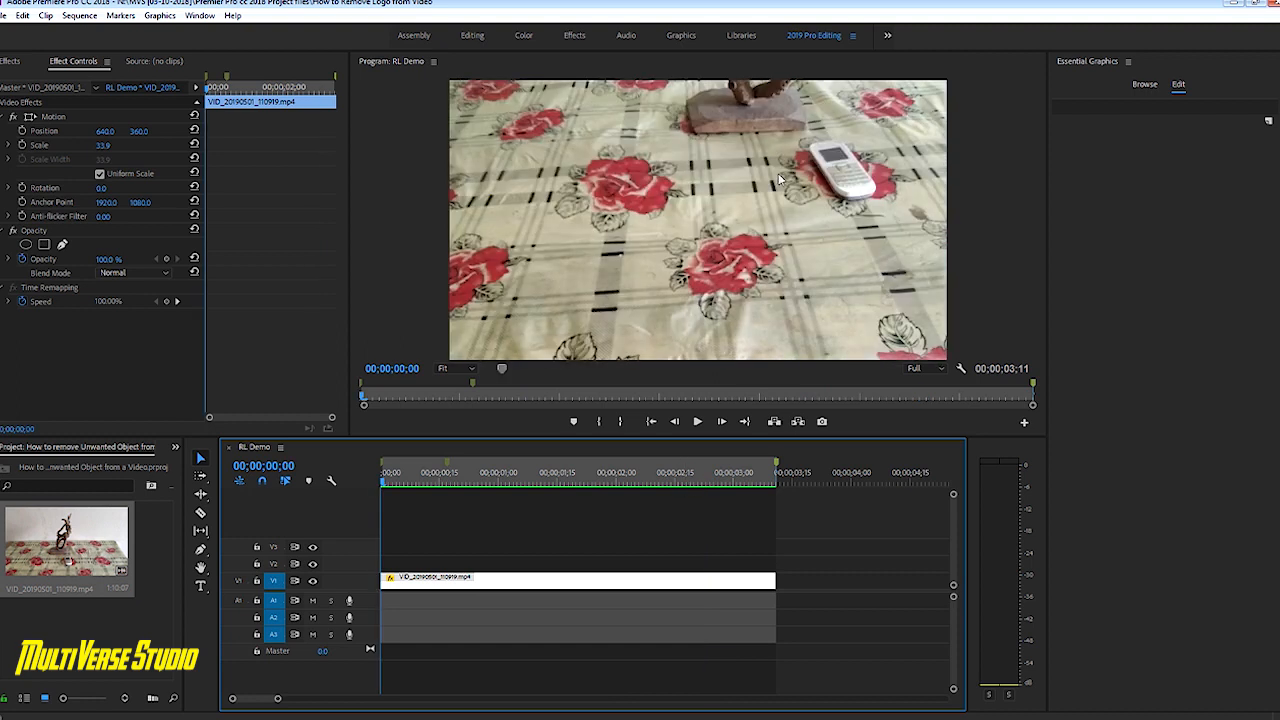
mouse_move(838, 219)
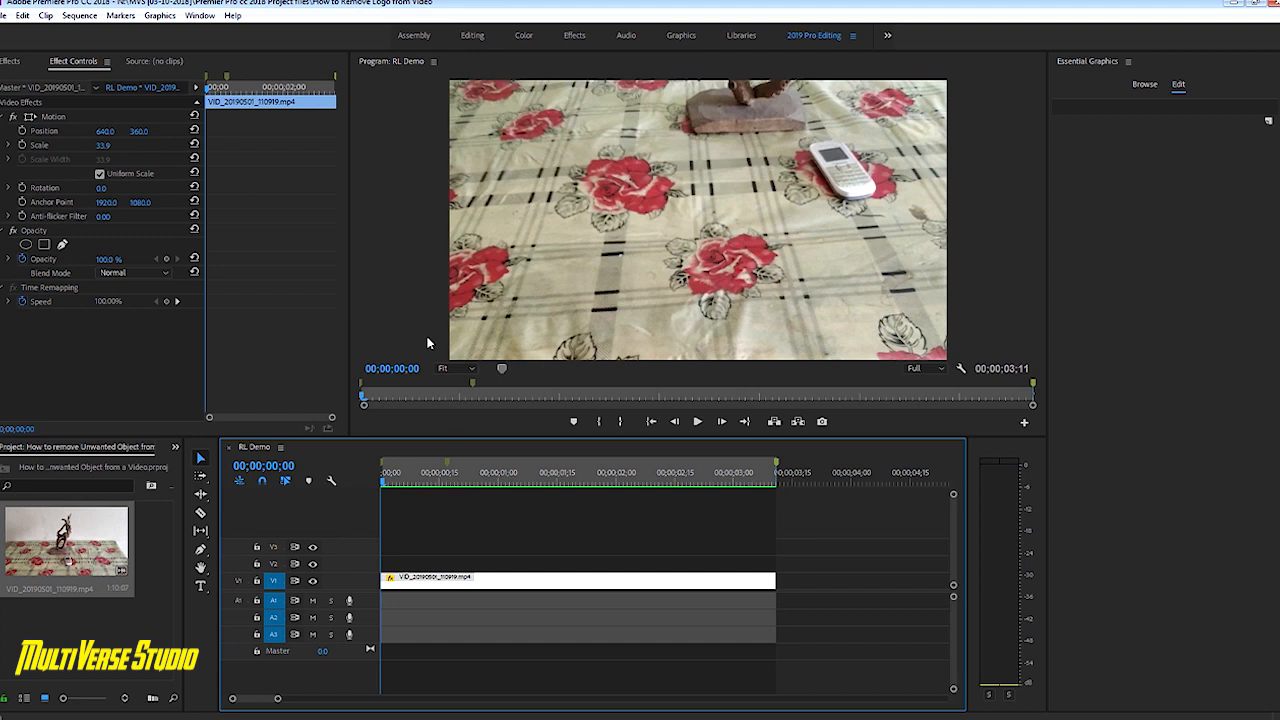
mouse_move(430, 580)
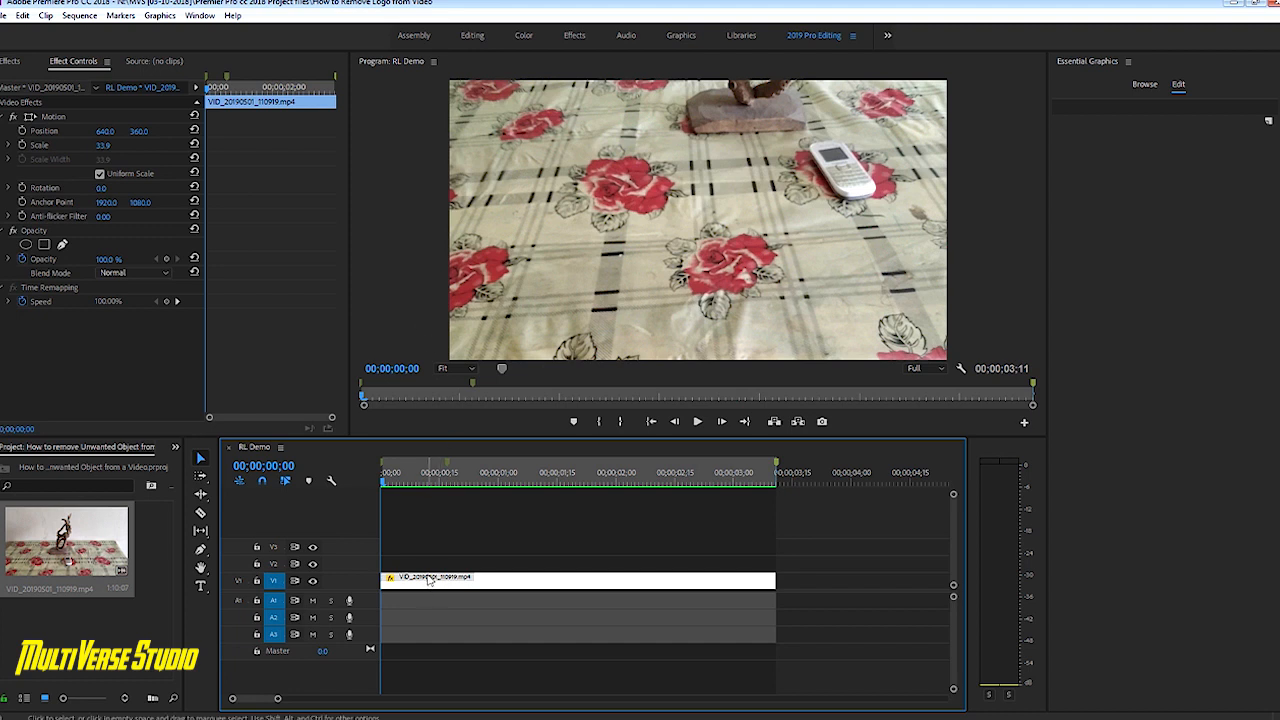
mouse_move(430, 582)
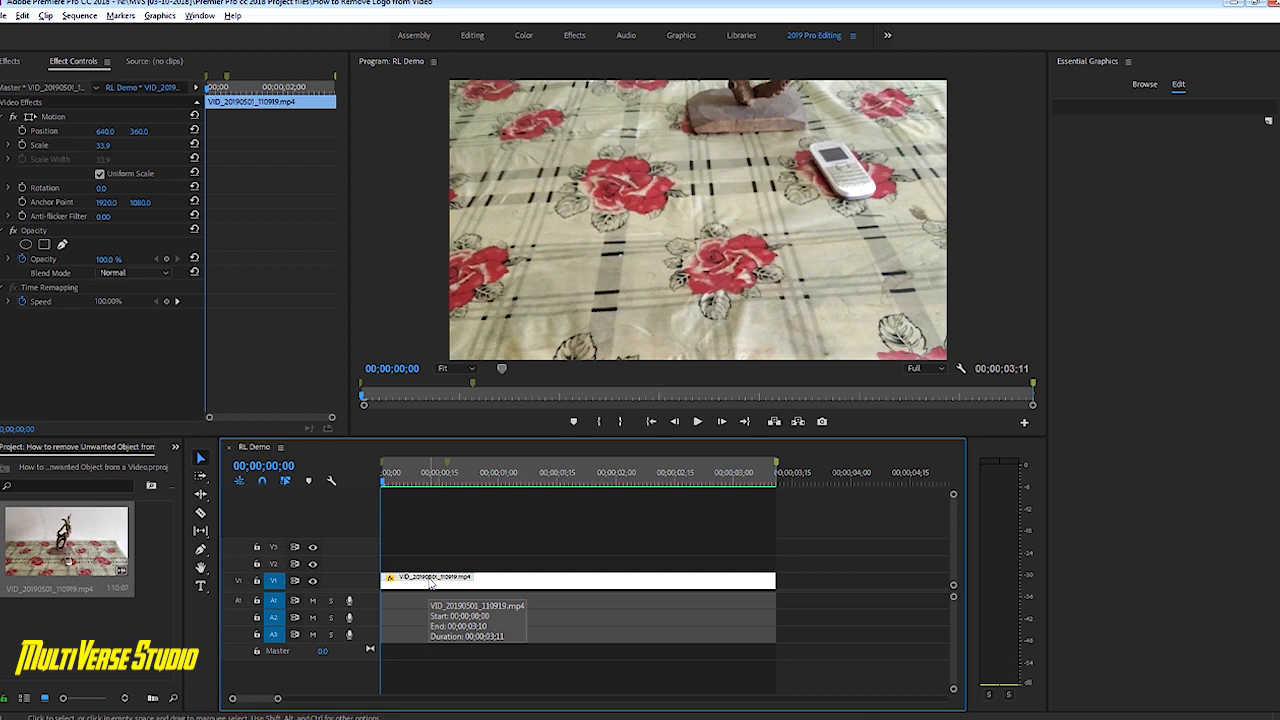
mouse_move(432, 583)
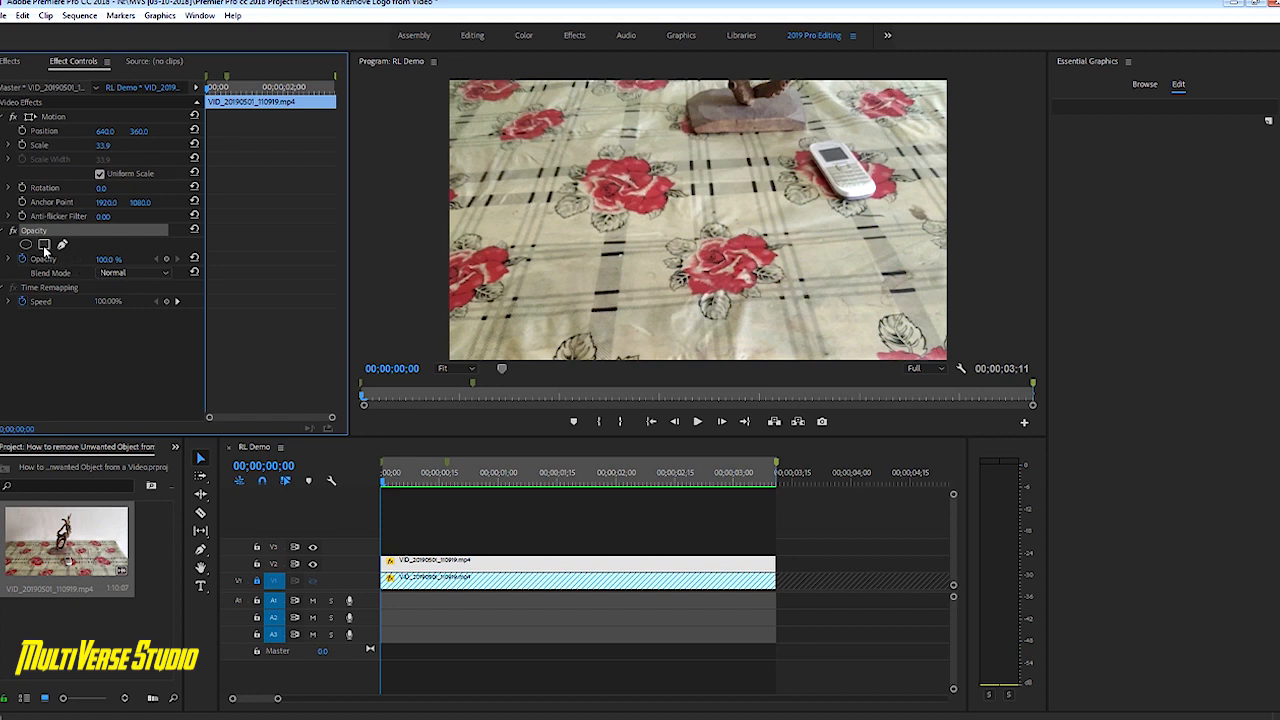
Step: Add a rectangle opacity mask to the V2 copy around one rose
left_click(44, 245)
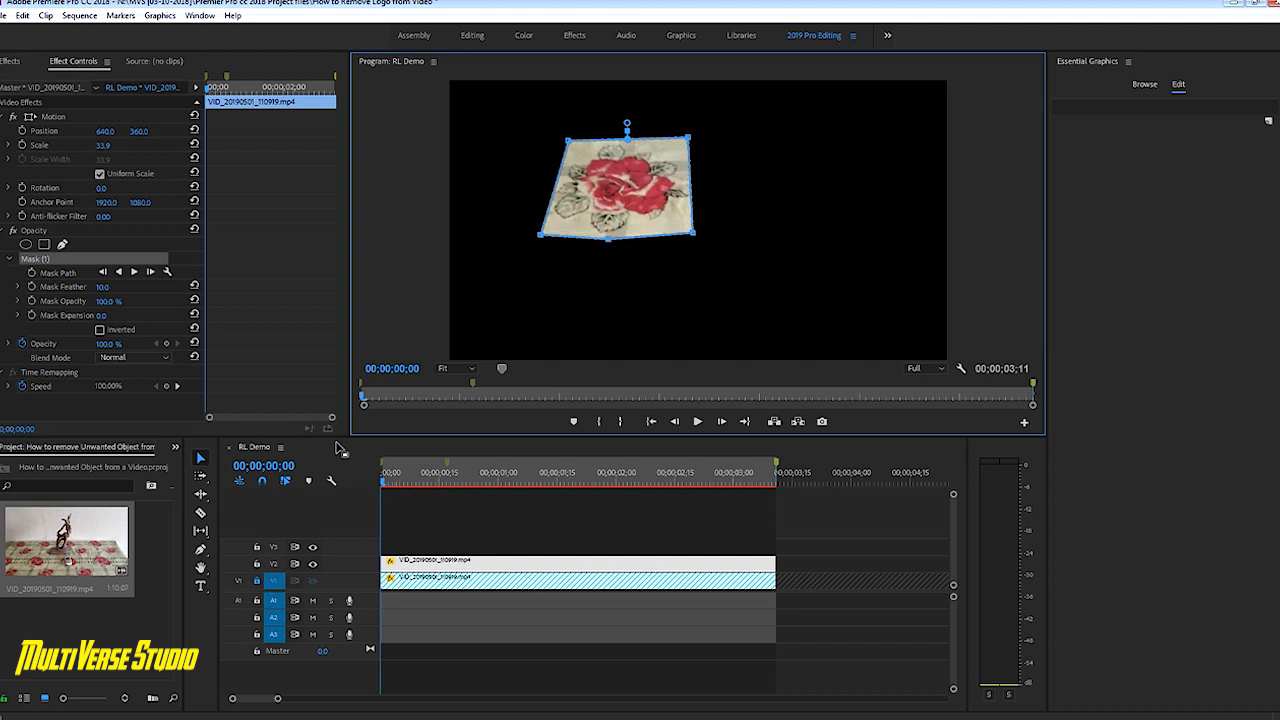
mouse_move(135, 272)
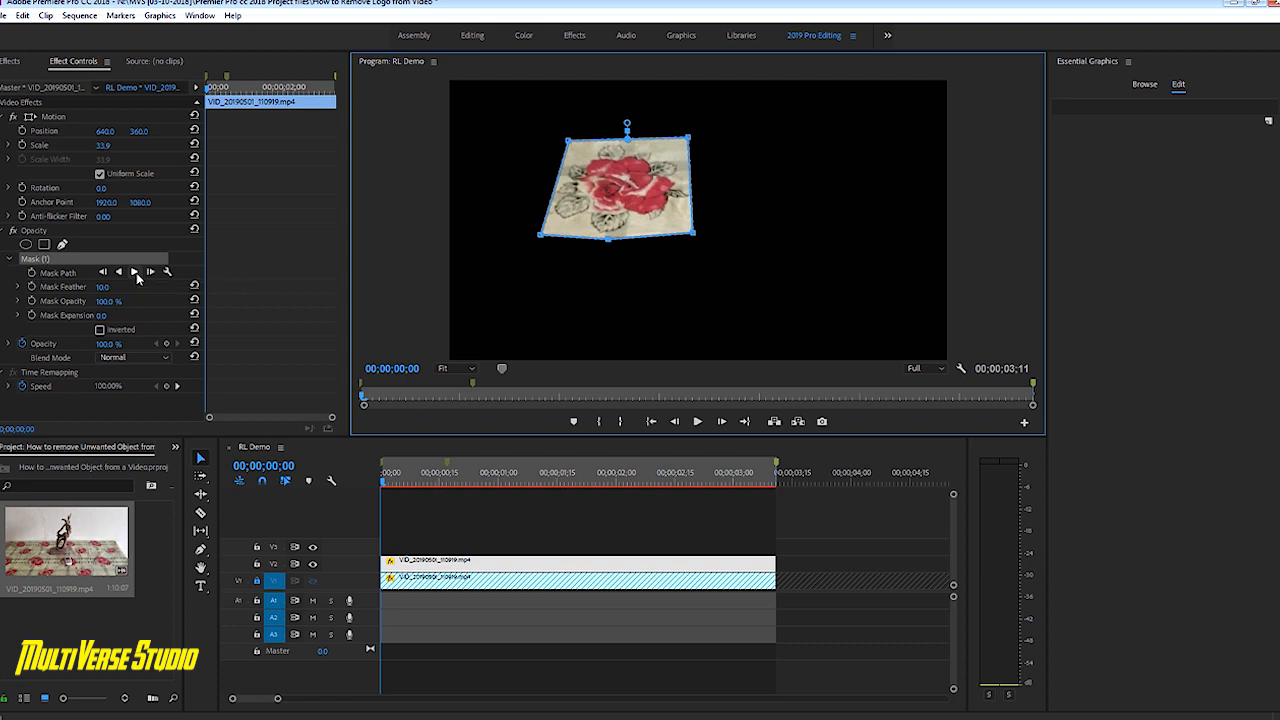
Step: Re-enable V1 and move the masked rose patch over the phone (Position 1212, 350)
left_click(134, 271)
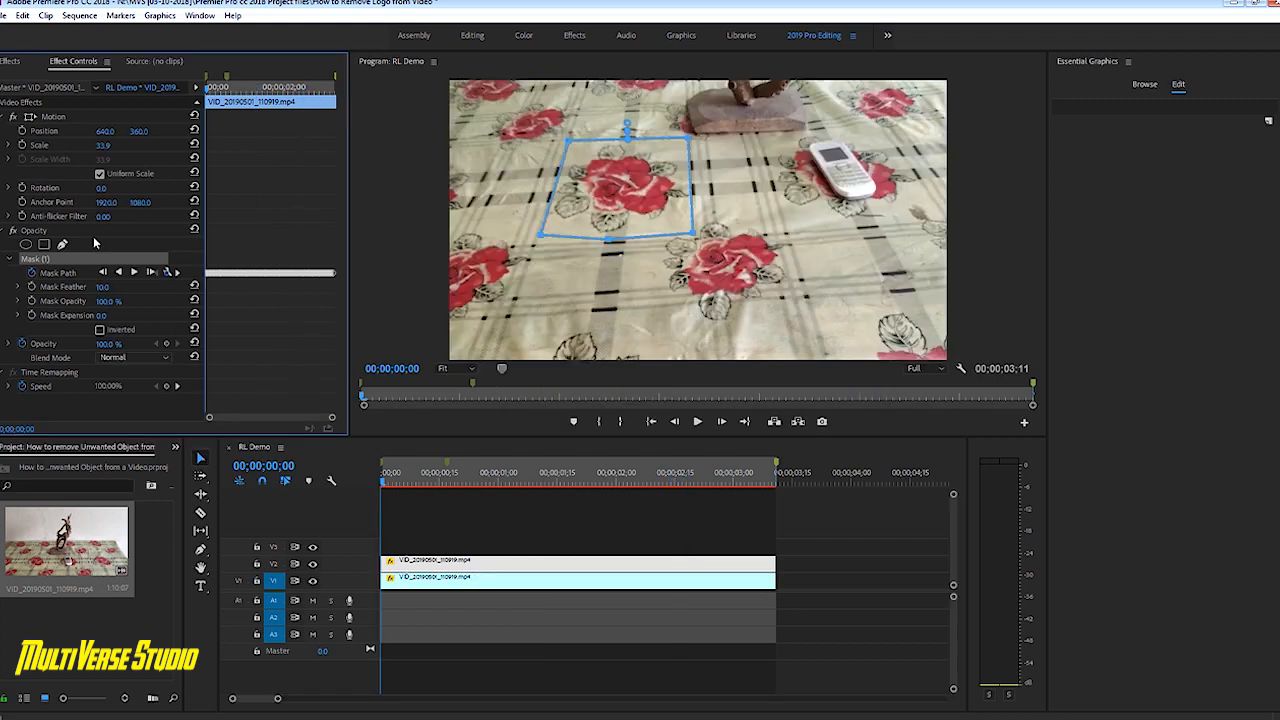
left_click_drag(625, 185, 830, 180)
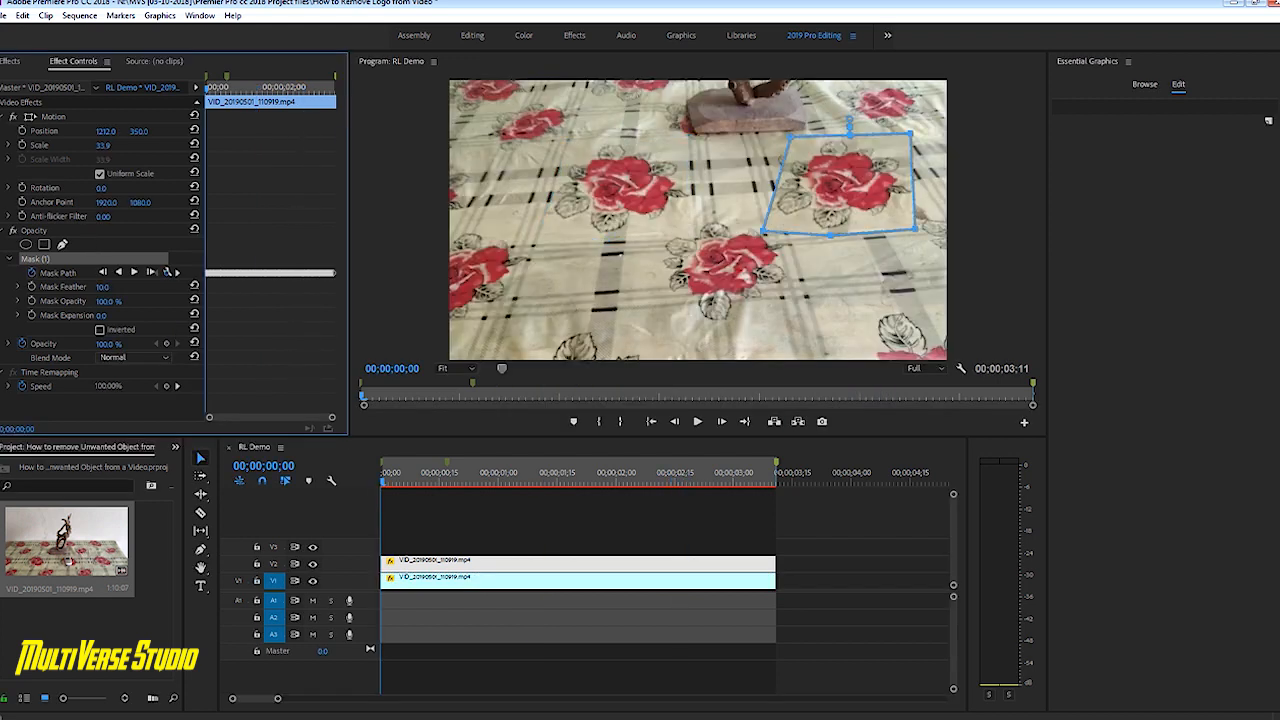